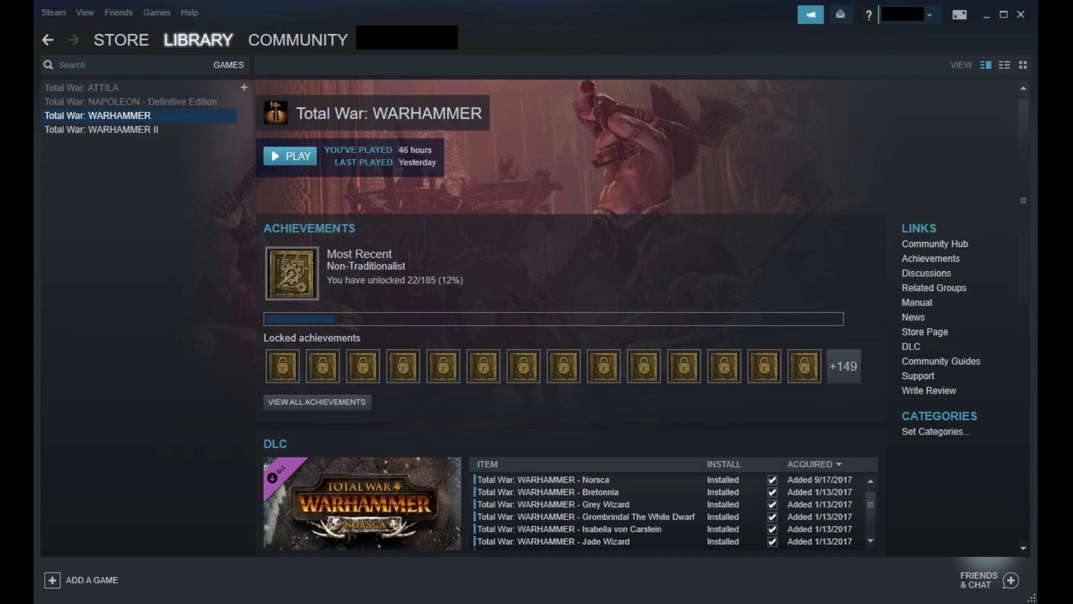
# - Start Backup Game Files for Total War: WARHAMMER from its library context menu
pyautogui.rightClick(97, 115)
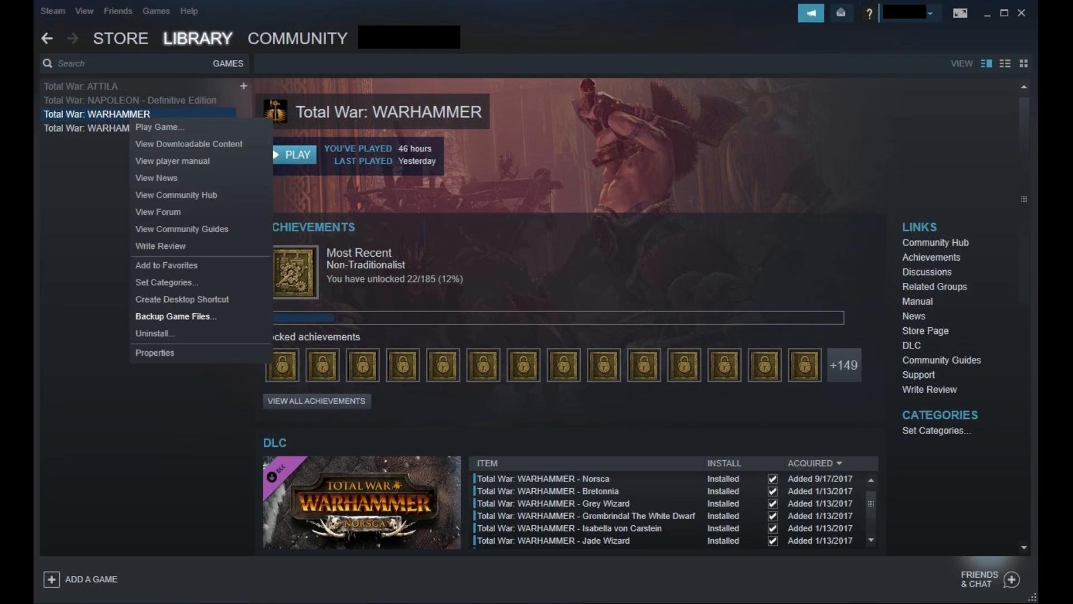
pyautogui.moveTo(175, 316)
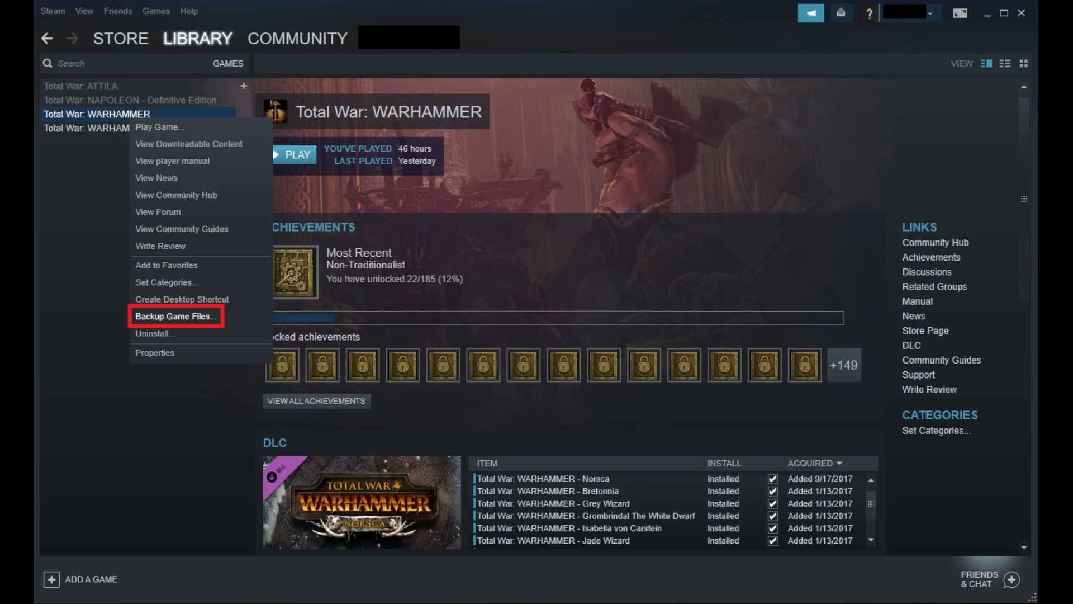
pyautogui.click(176, 316)
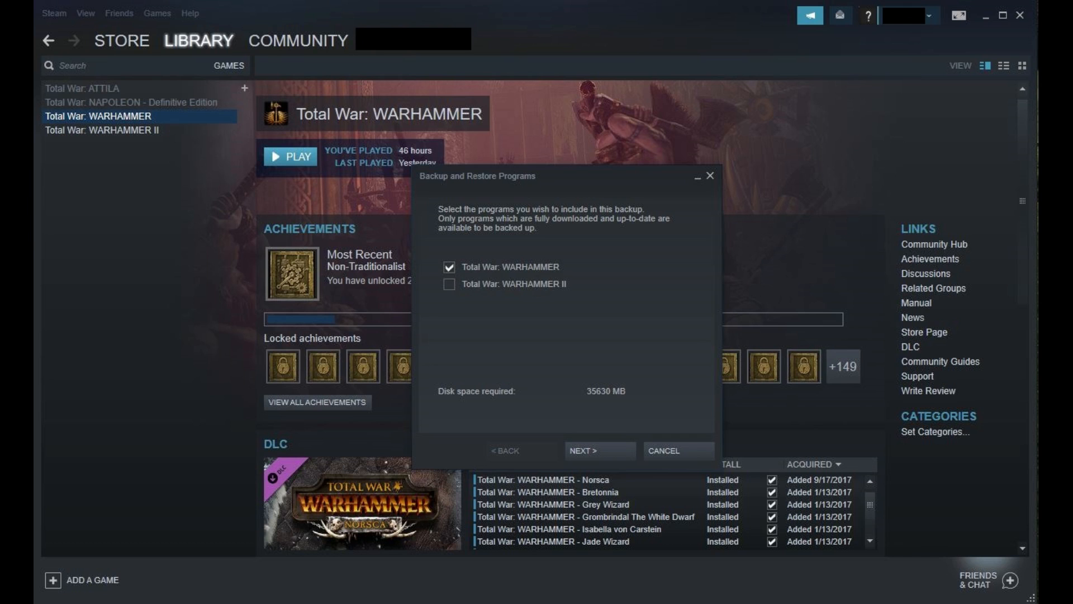
# - Continue with only Total War: WARHAMMER checked, about 35,630 MB required
pyautogui.click(597, 449)
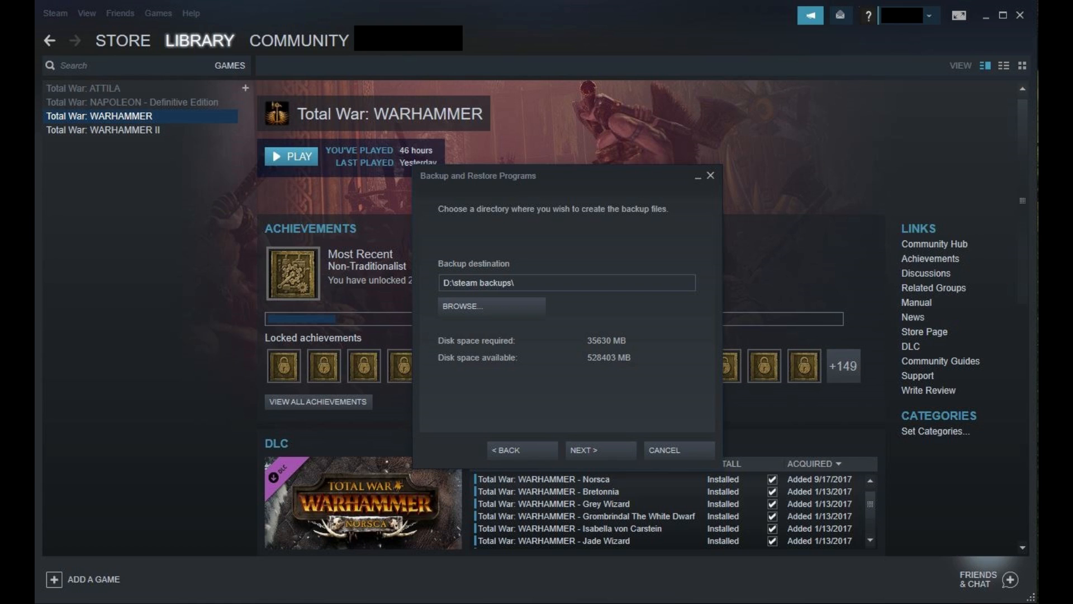
# - Accept D:\steam backups as destination and begin the backup in DVD (4.7 GB) files
pyautogui.click(595, 450)
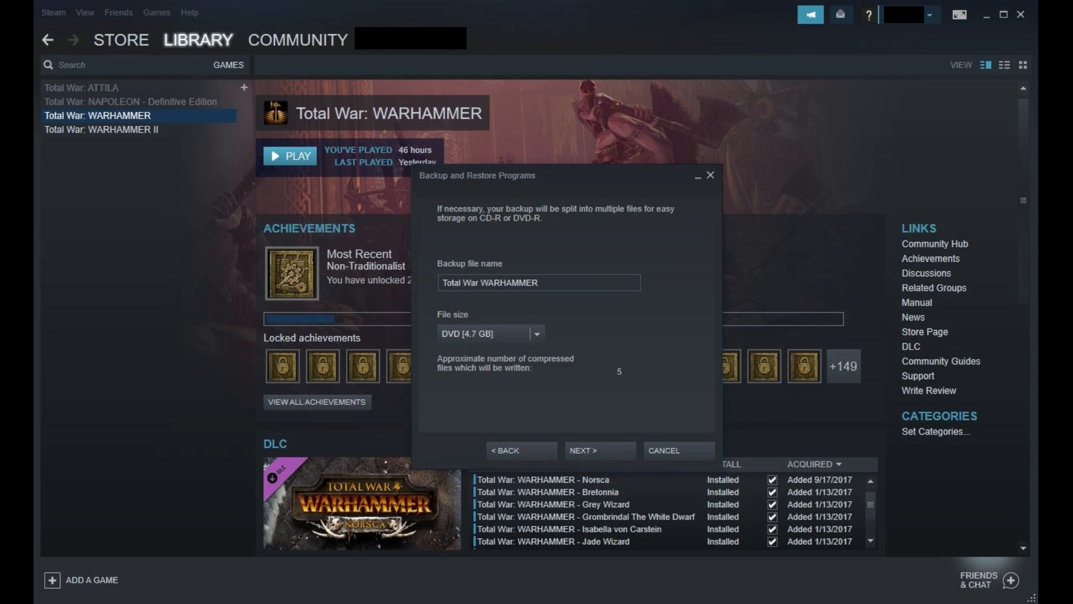
pyautogui.click(598, 450)
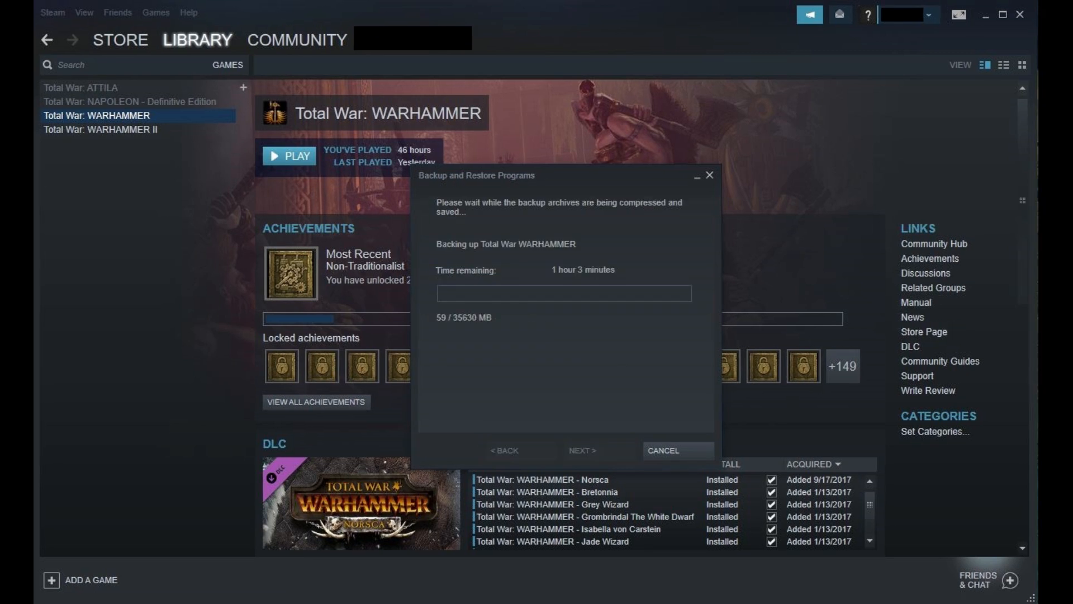